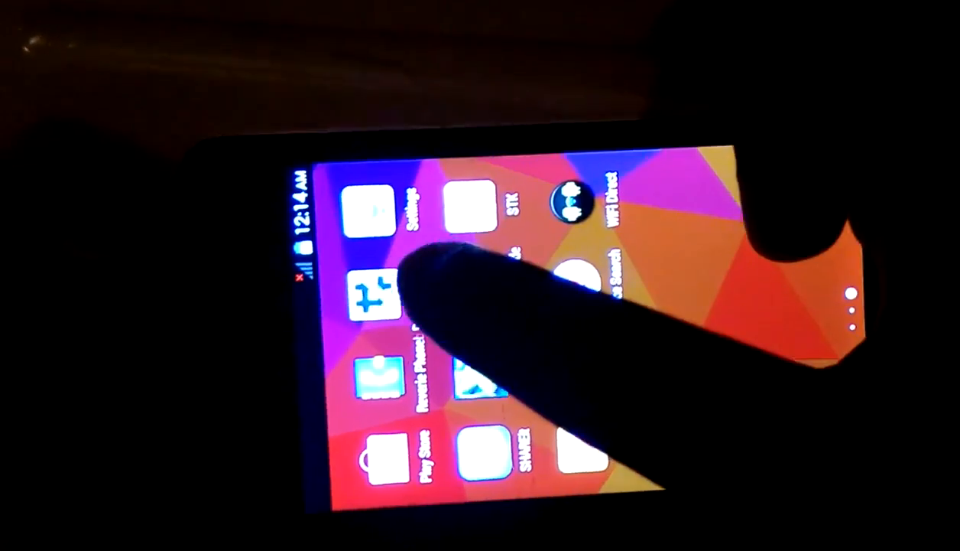
Launch Flashify from the home screen's app drawer.
left_click(375, 298)
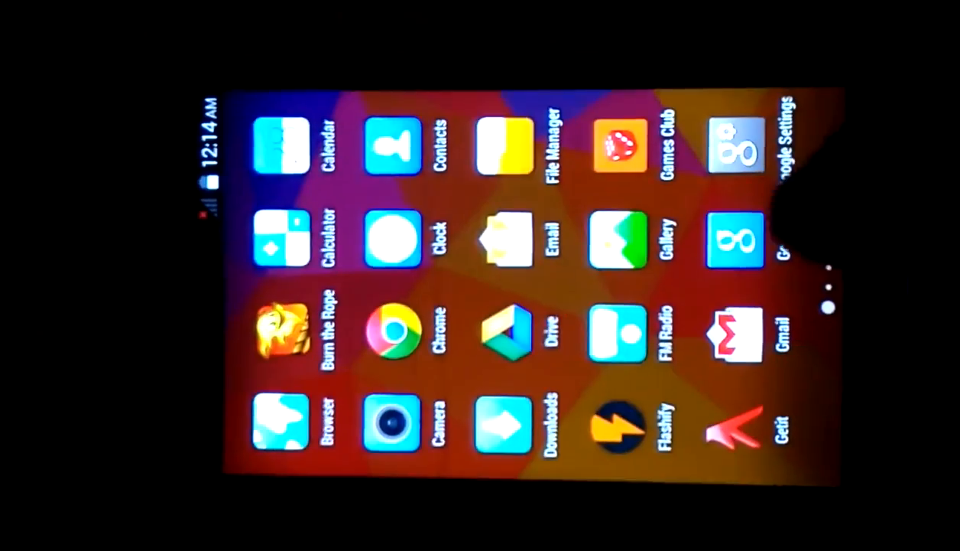
left_click(503, 145)
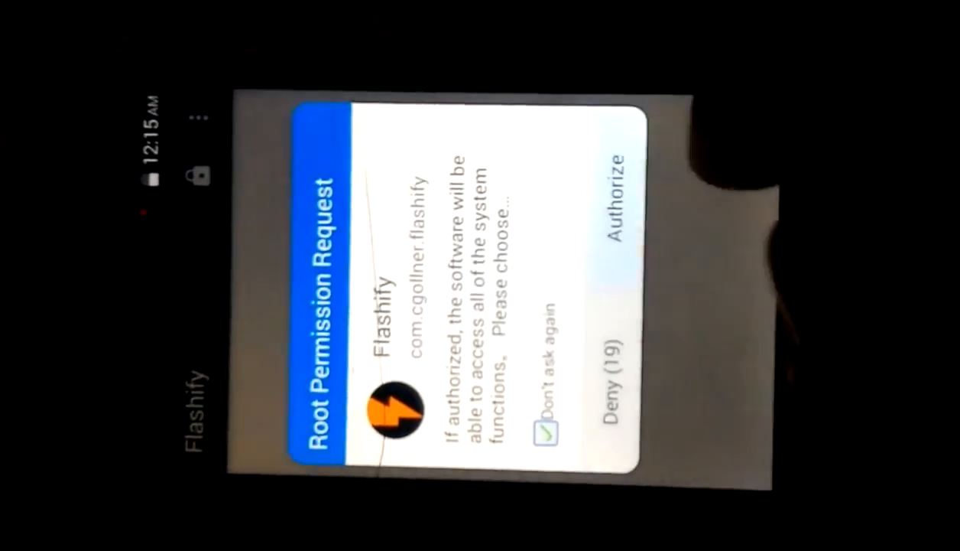
Authorize Flashify's root permission request and dismiss the In-App billing error with OK.
left_click(608, 198)
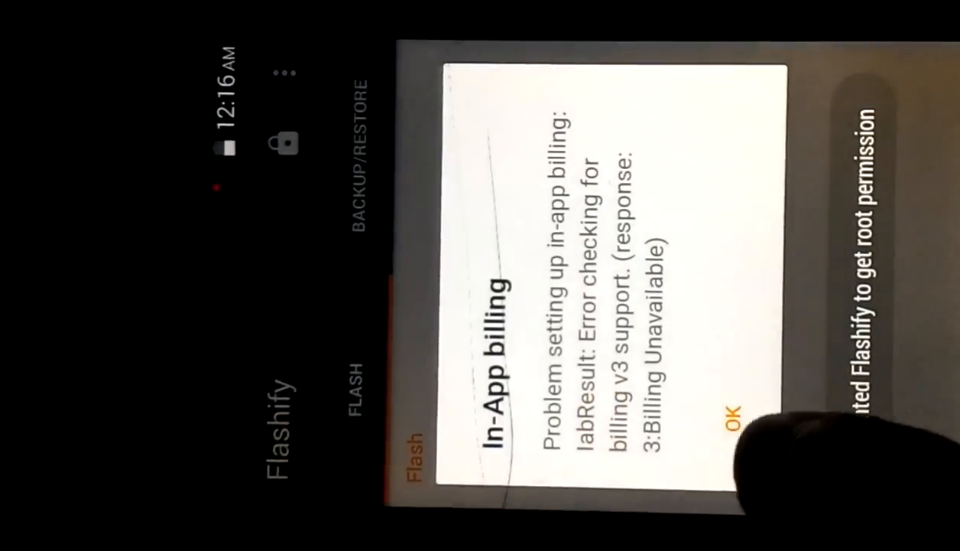
left_click(736, 423)
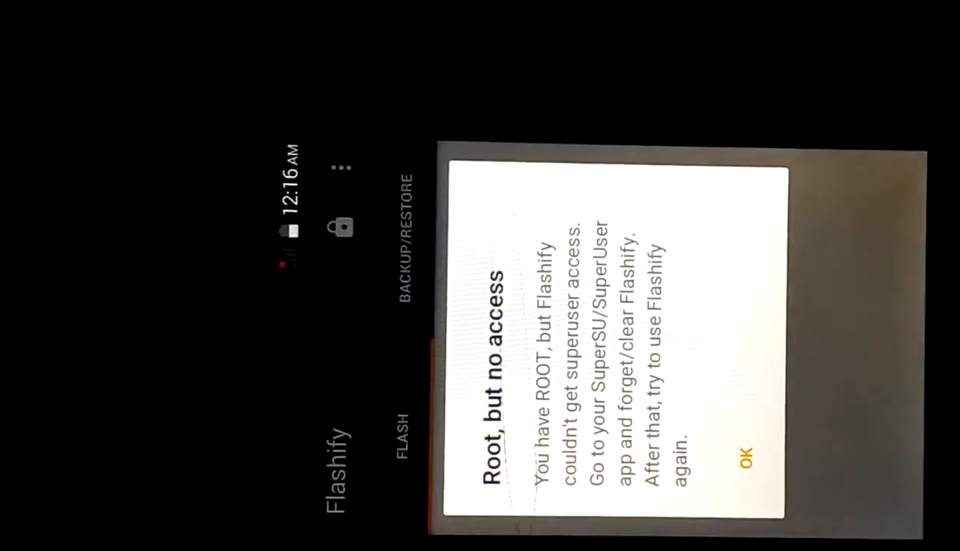
Dismiss the 'Root, but no access' warning and scroll toward the file explorer.
left_click(748, 455)
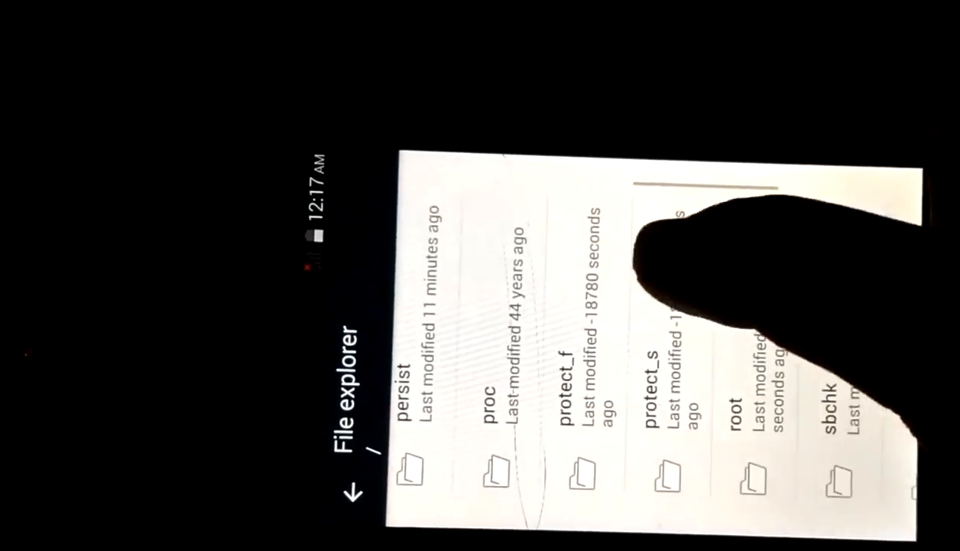
scroll("left", 3)
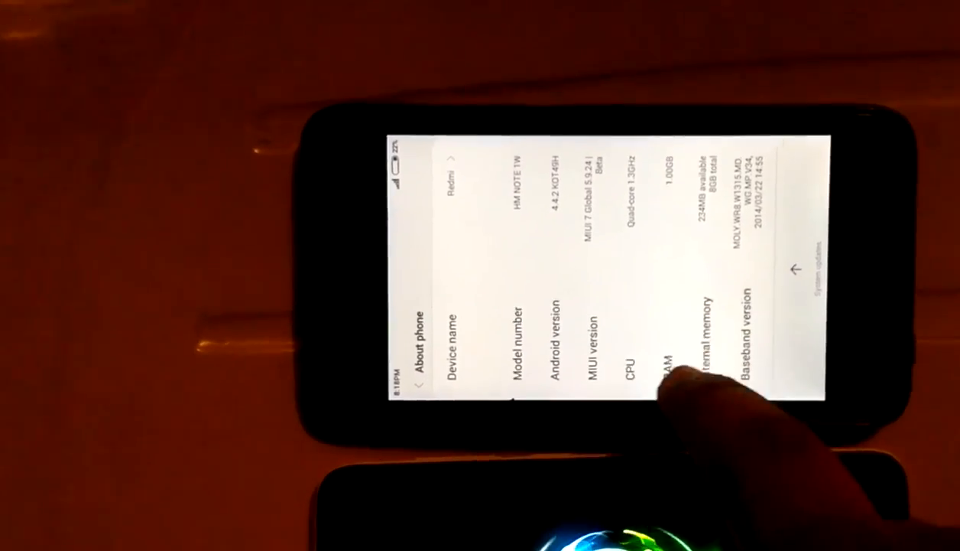
Scroll the About phone page to check the MIUI 7 and Android 4.4.2 details.
scroll("down", 3)
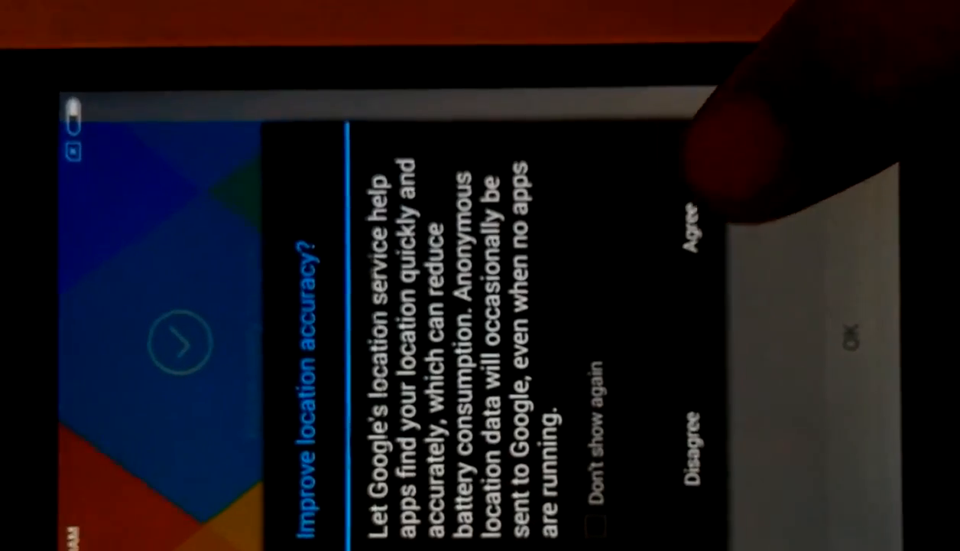
Agree to Google's location accuracy service and finish the 'You're ready to rock!' screen.
left_click(692, 230)
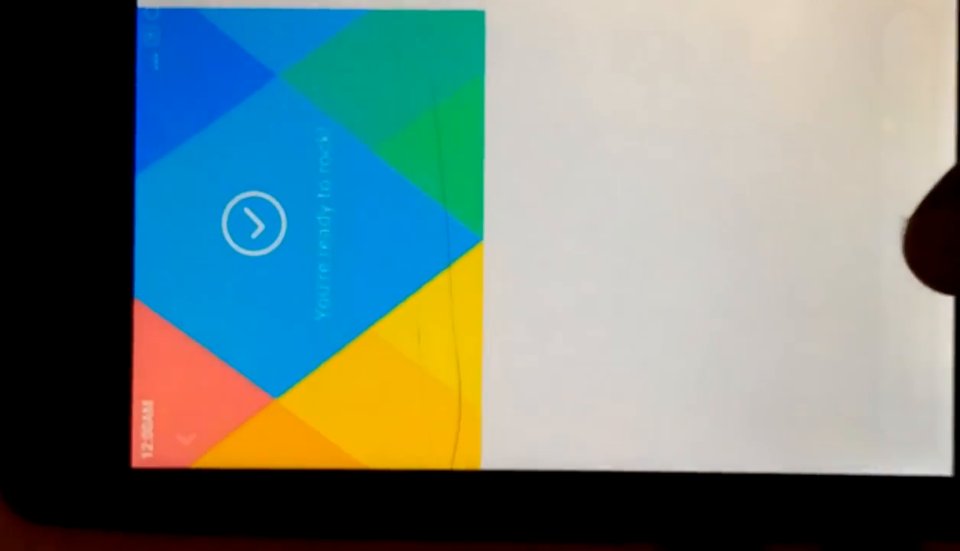
left_click(255, 224)
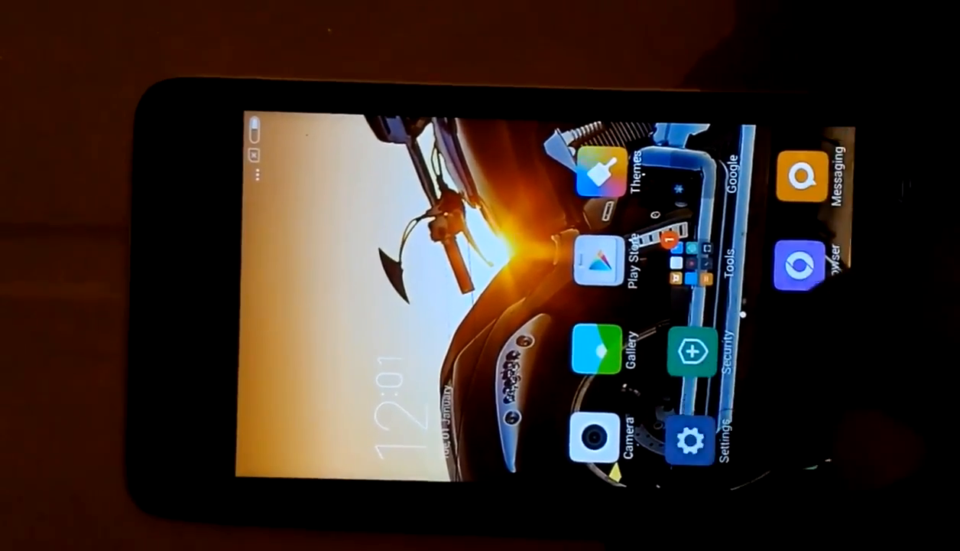
Open the Settings app from the MIUI 7 home screen.
left_click(689, 436)
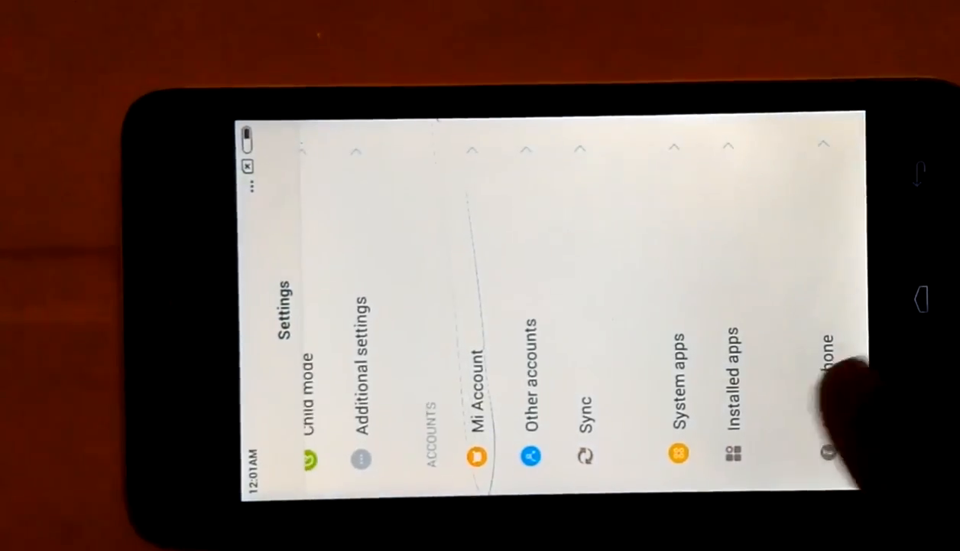